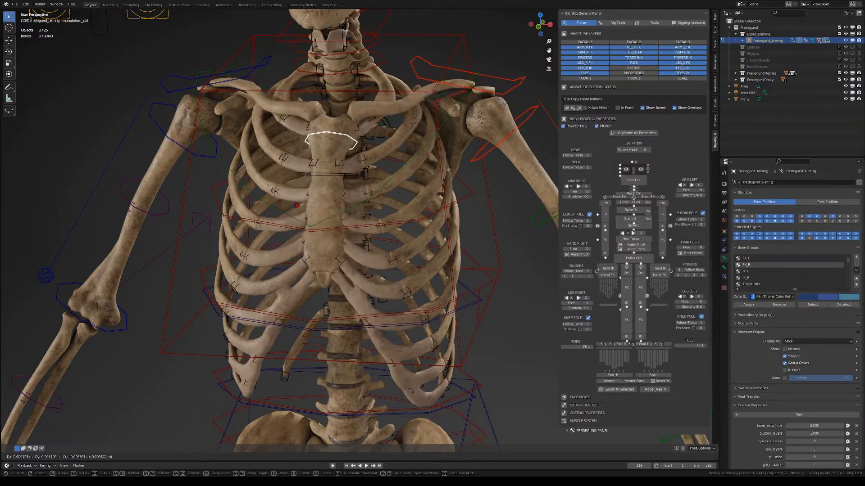
# - Select the ribcage controller over the sternum to demonstrate chest deformation
pyautogui.click(361, 160)
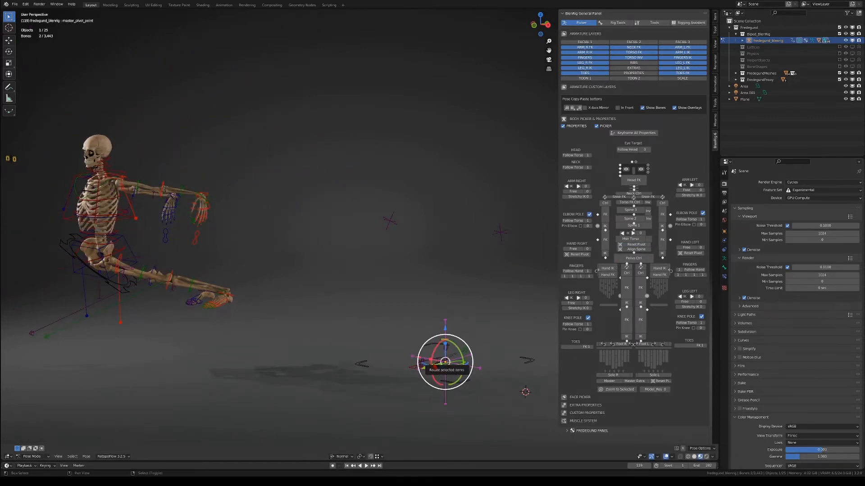
# - Swing the kneeling skeleton around its master_pivot_point with the rotate gizmo
pyautogui.moveTo(445, 362); pyautogui.dragTo(102, 362)
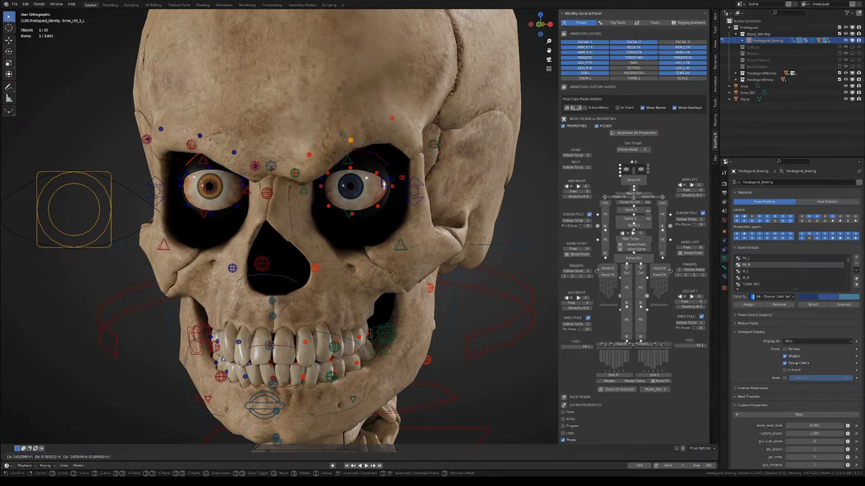
# - Move the brow_ctrl bone above the eye socket and confirm its new position
pyautogui.moveTo(342, 104); pyautogui.dragTo(382, 107)
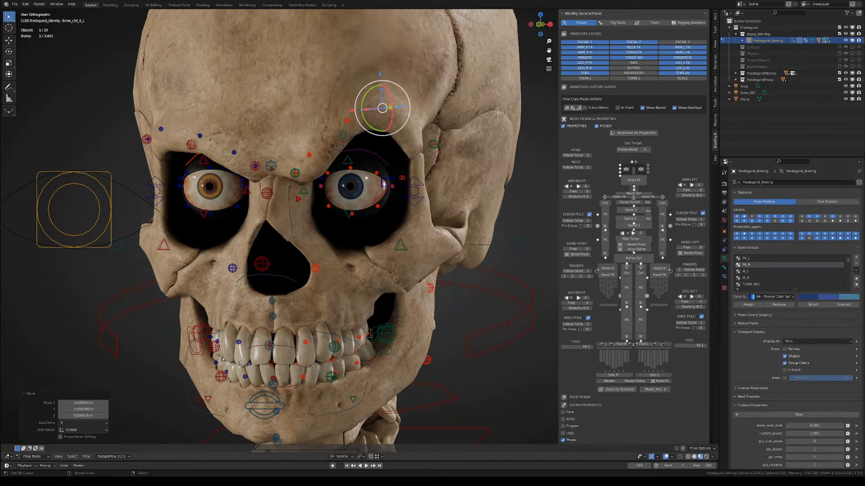
pyautogui.click(400, 249)
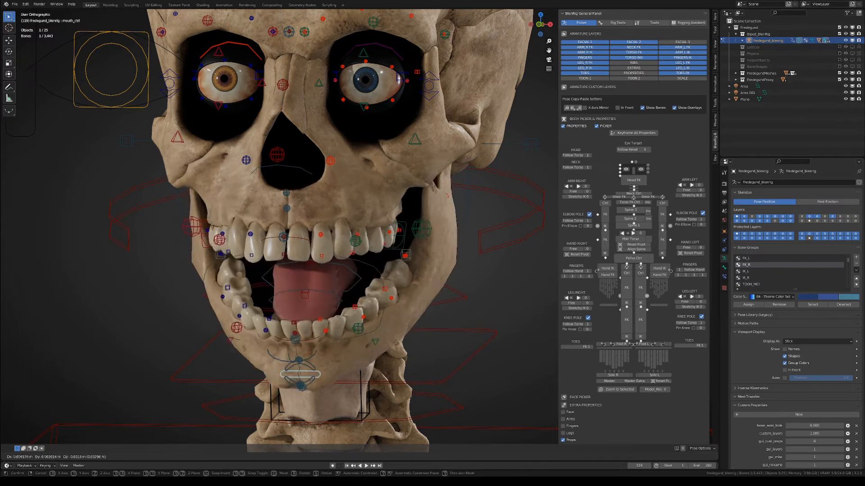
# - Close the open jaw with mouth_ctrl, then twist the controller near the chin
pyautogui.moveTo(298, 298); pyautogui.dragTo(298, 281)
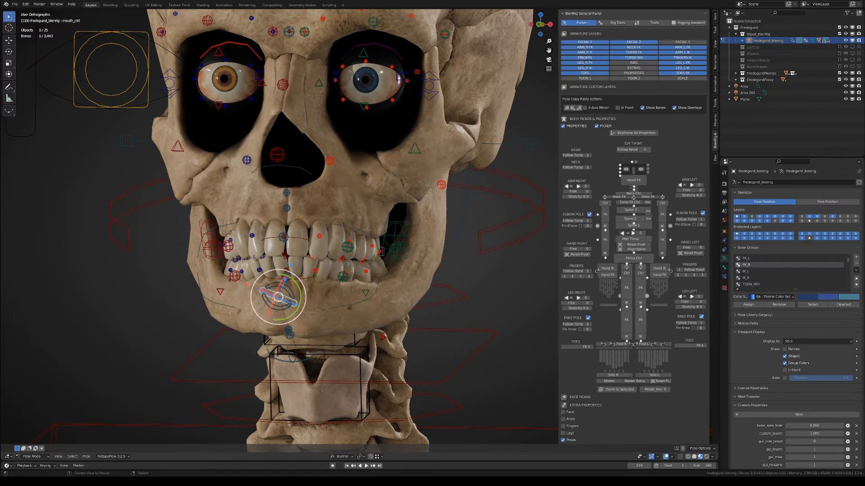
pyautogui.moveTo(282, 295); pyautogui.dragTo(270, 328)
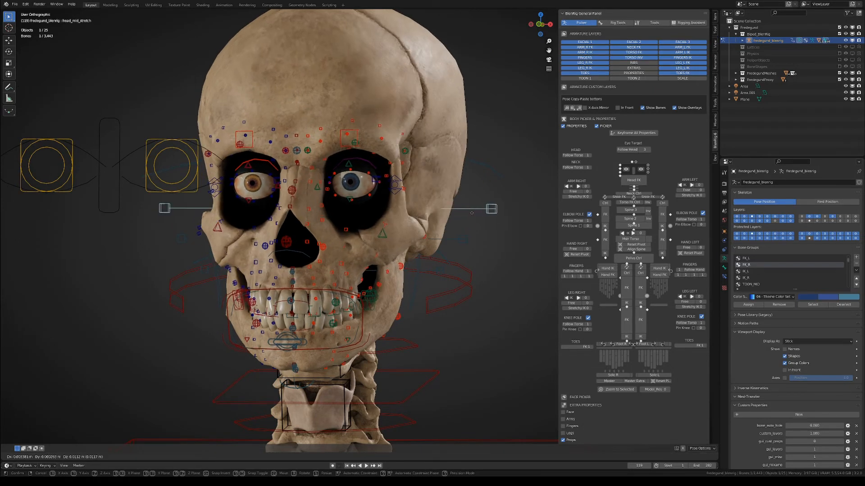
# - Select head_mid_stretch, then drag mouth_ctrl_symmetric to open the jaw wide
pyautogui.click(324, 180)
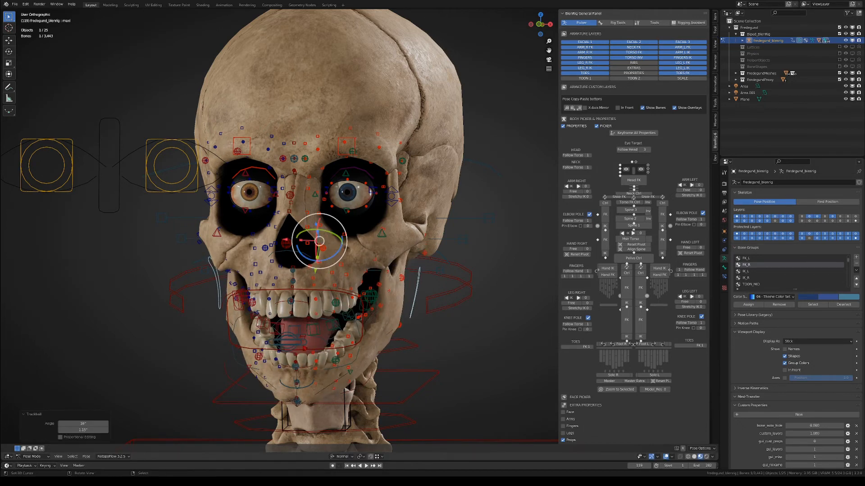
pyautogui.moveTo(317, 242); pyautogui.dragTo(317, 330)
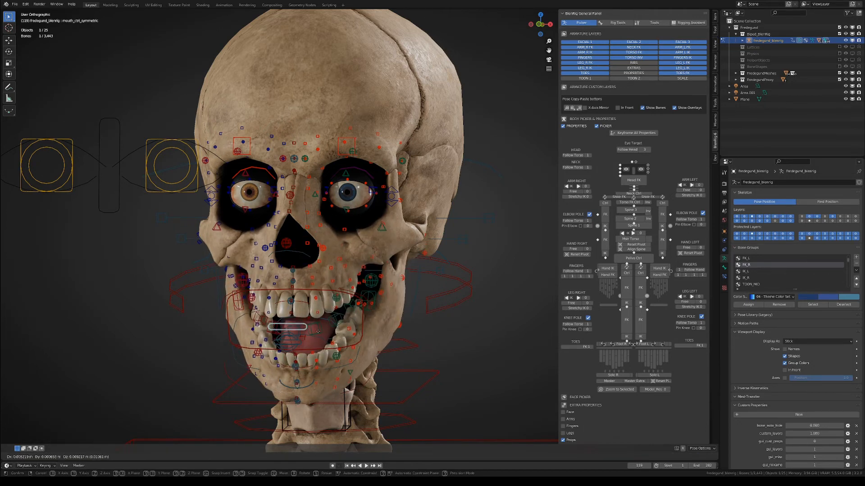